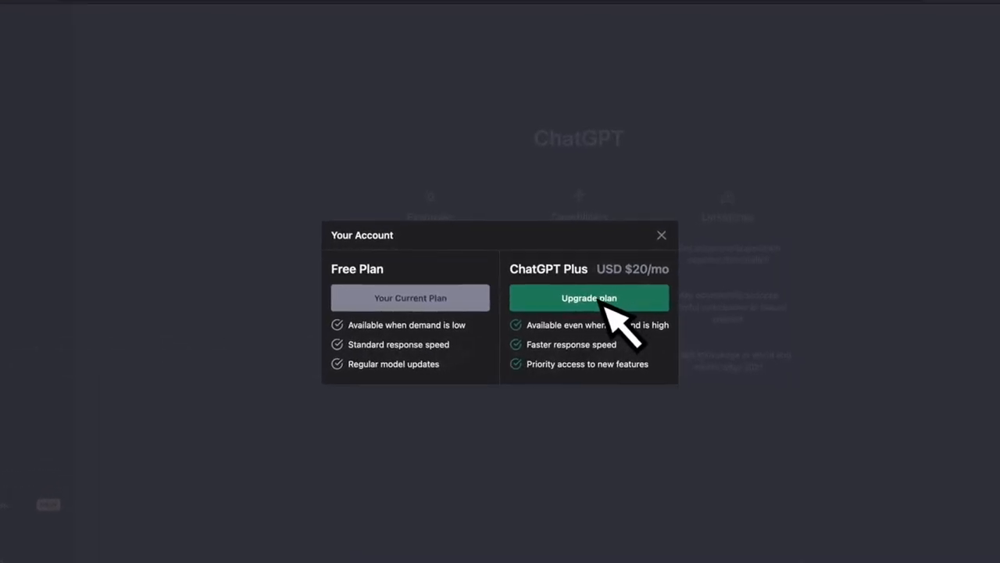
# Upgrade the account to the ChatGPT Plus plan from the account dialog
pyautogui.click(590, 297)
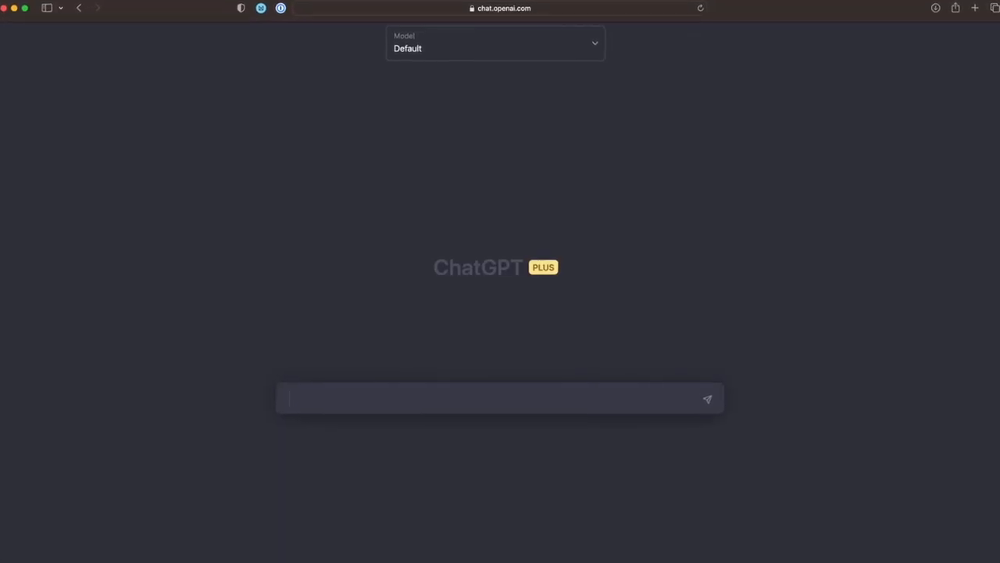
# Ask ChatGPT 'What was the first book on SQL?' and send it
pyautogui.write('What was the first book on SQL?')
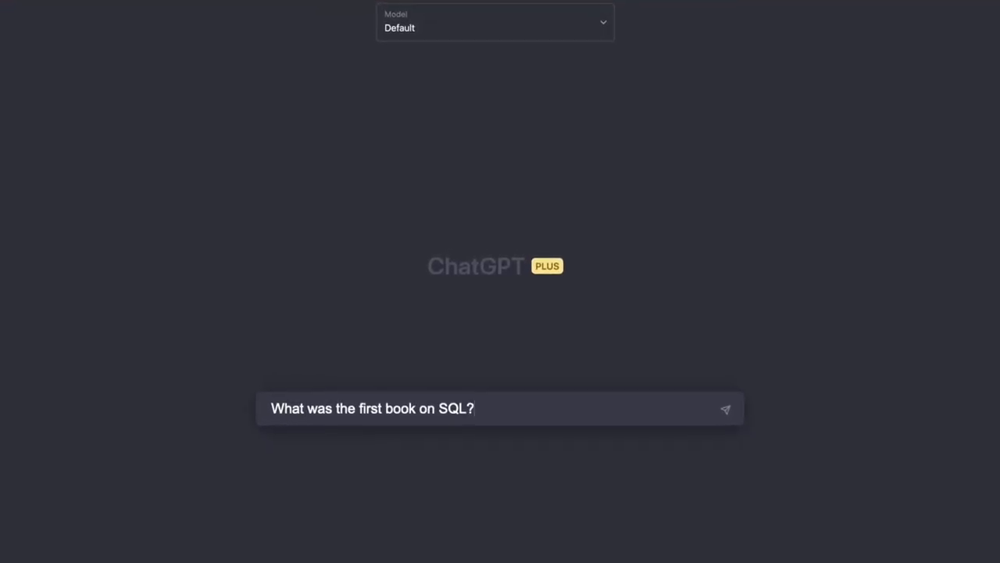
pyautogui.click(725, 410)
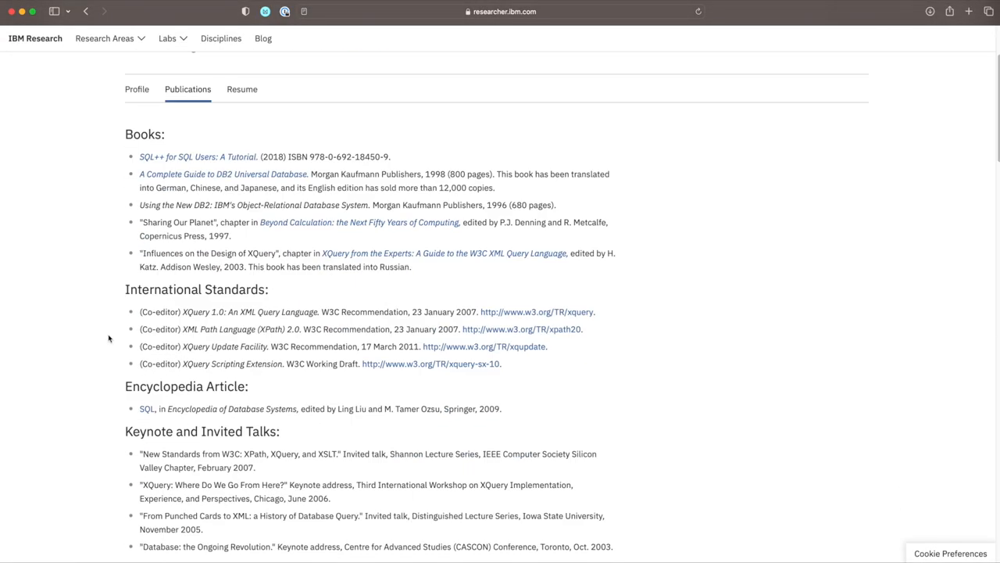
# Scroll through the Books list on the researcher's IBM publications page
pyautogui.scroll(-3)
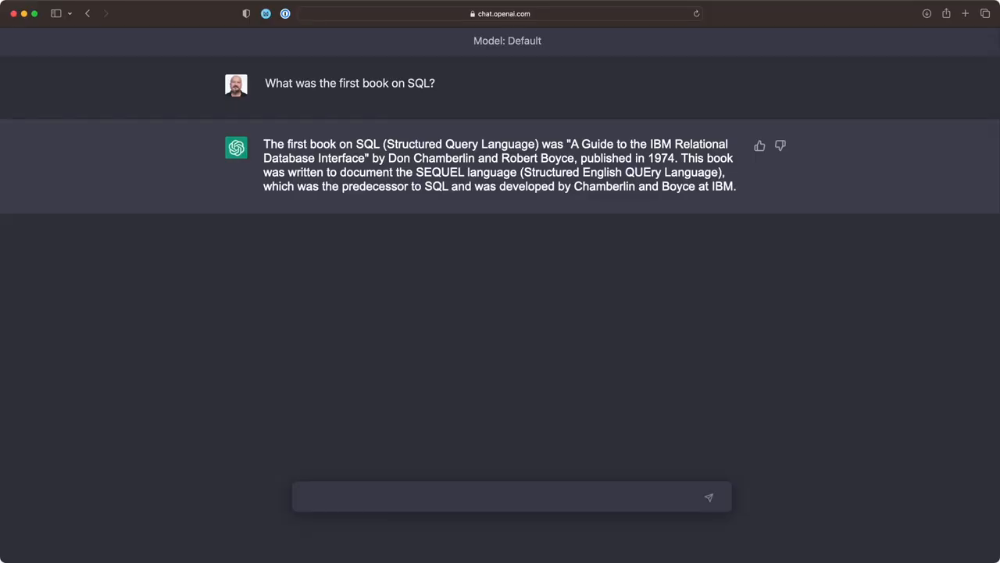
# Begin a follow-up asking ChatGPT for a source: 'Do you have a sou'
pyautogui.write('Do you have a sou')
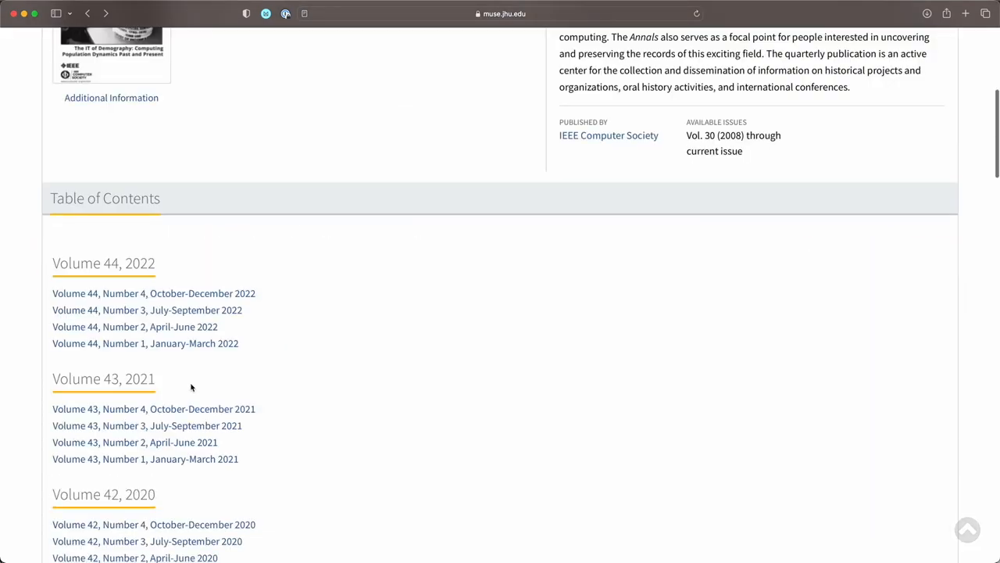
# Open Volume 32, Number 3, July–September 2010 of the IEEE Annals and browse its contents
pyautogui.scroll(-3)
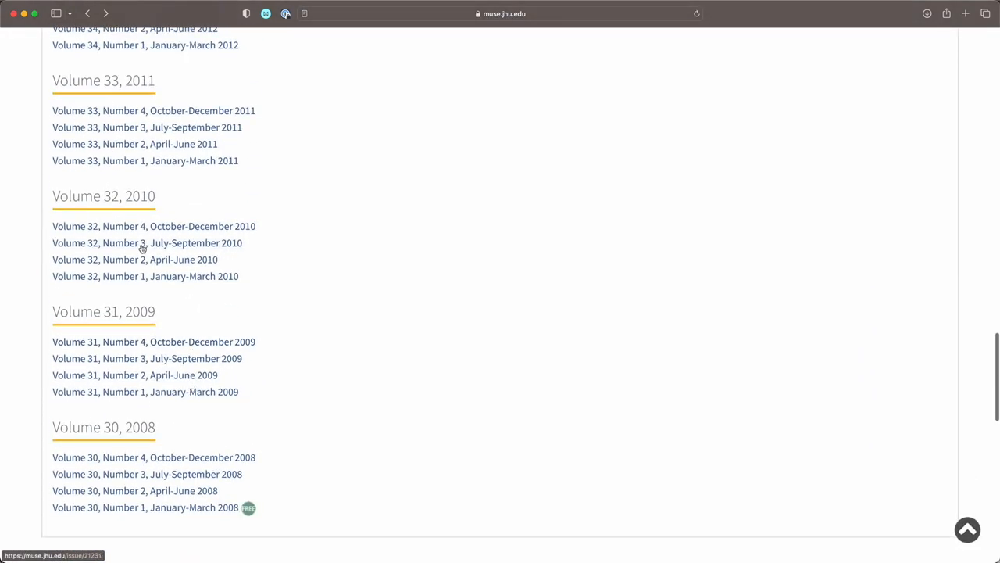
pyautogui.click(147, 244)
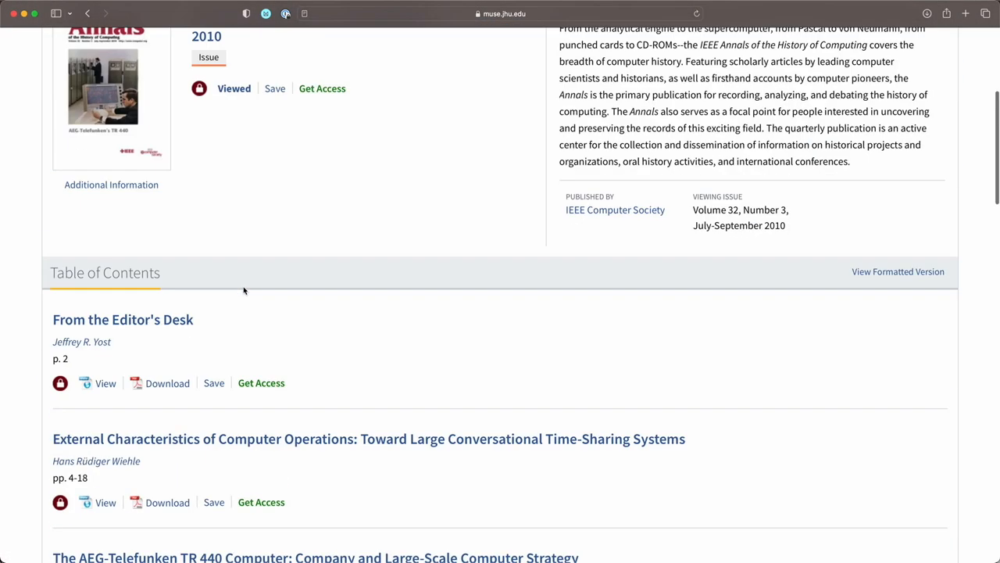
pyautogui.scroll(-3)
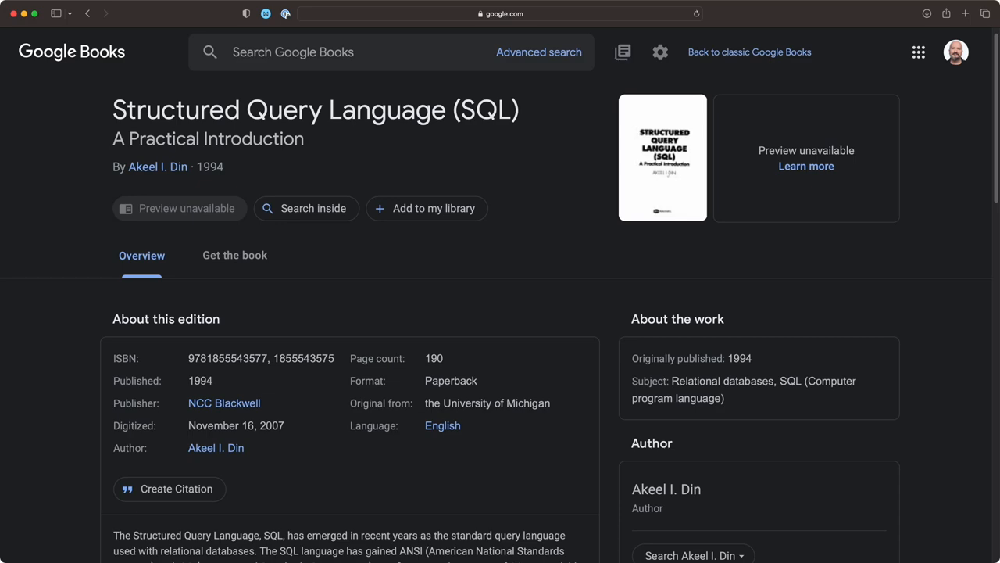
# Switch from the Google Books page to the Midjourney Community Showcase tab
pyautogui.click(500, 35)
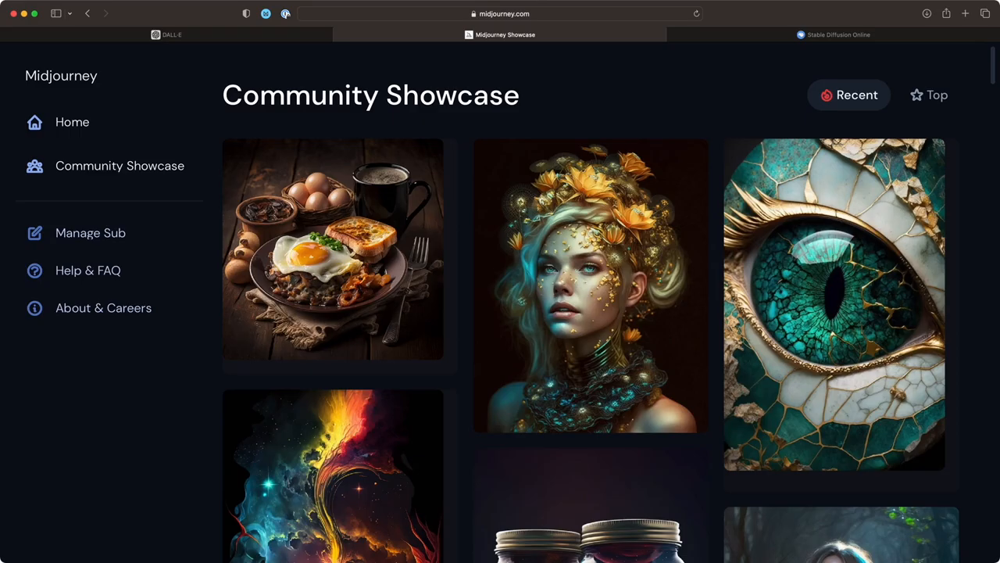
# Go via Stable Diffusion to DALL·E and enter the prompt 'rabbit holding a telescope'
pyautogui.click(833, 34)
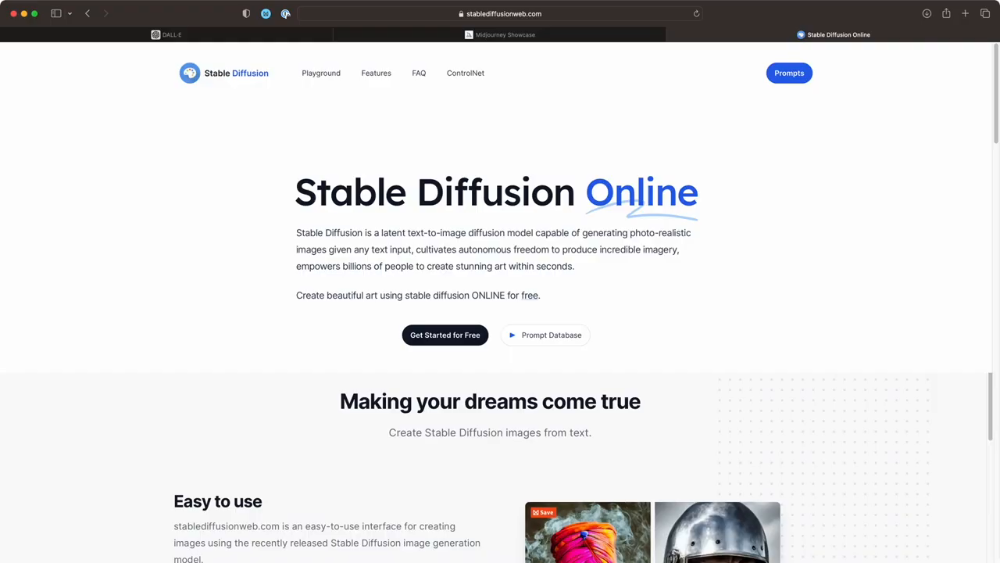
pyautogui.click(166, 34)
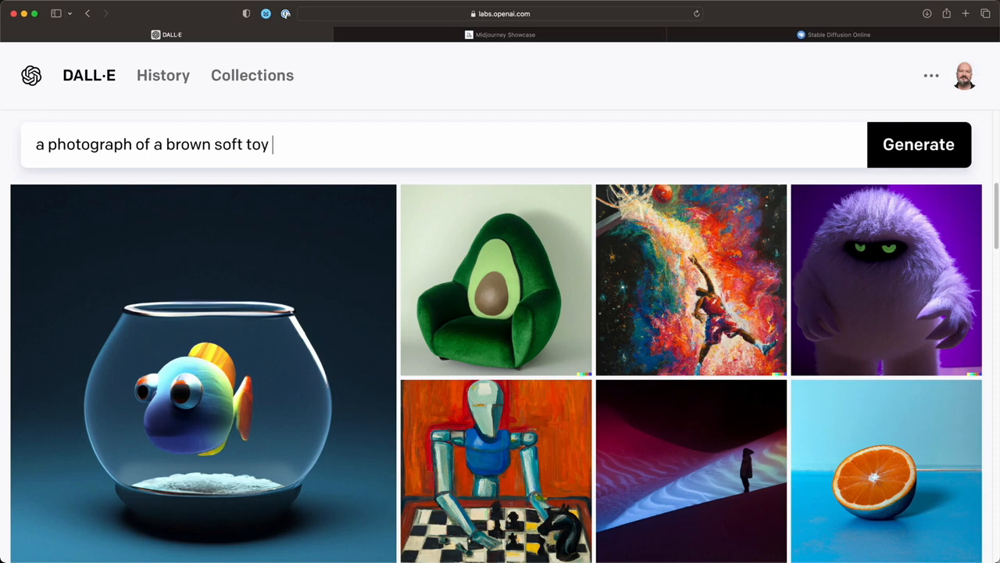
pyautogui.write('rabbit holding a telescope')
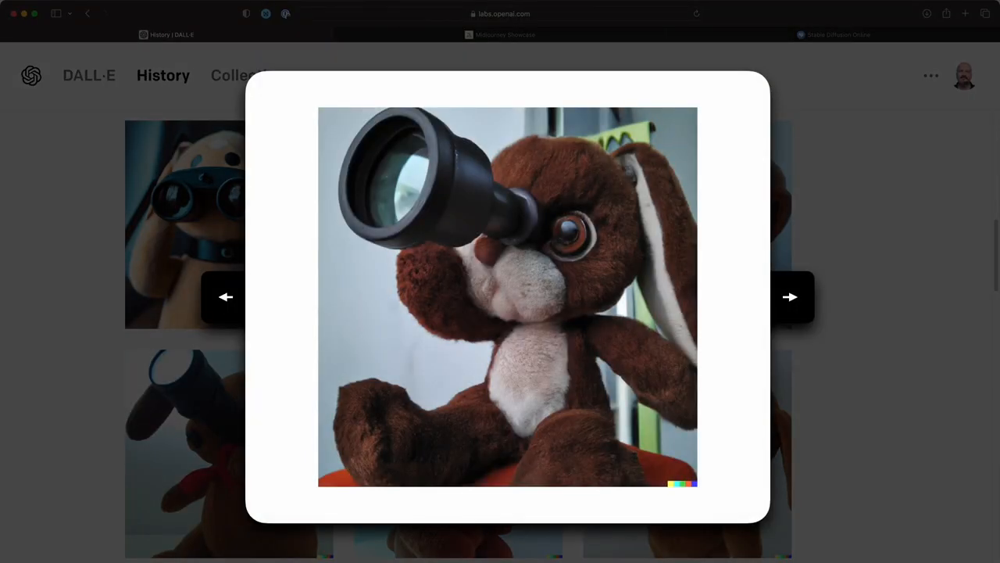
# Step through the next three generated soft-toy rabbit variations in the enlarged viewer
pyautogui.click(791, 297)
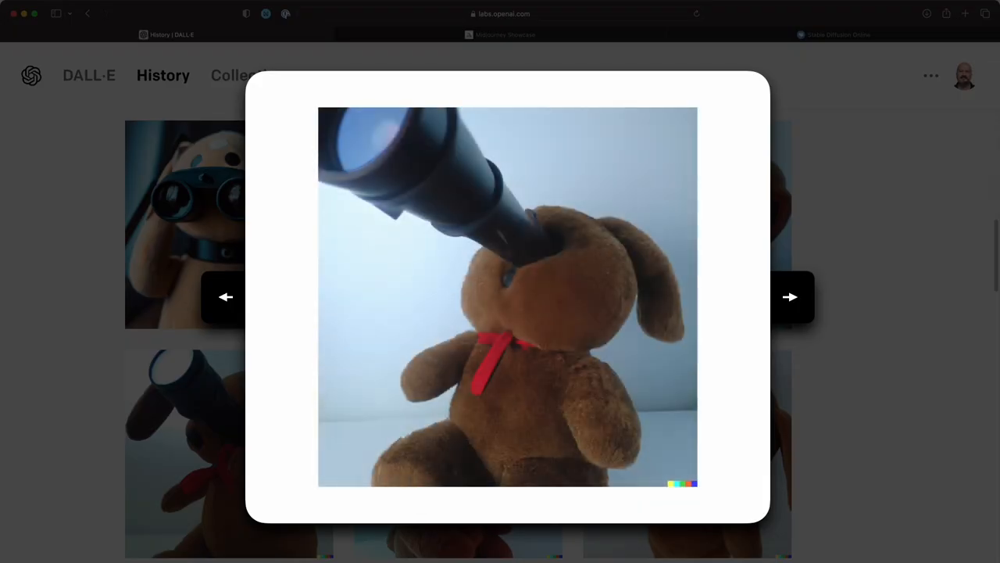
pyautogui.click(791, 297)
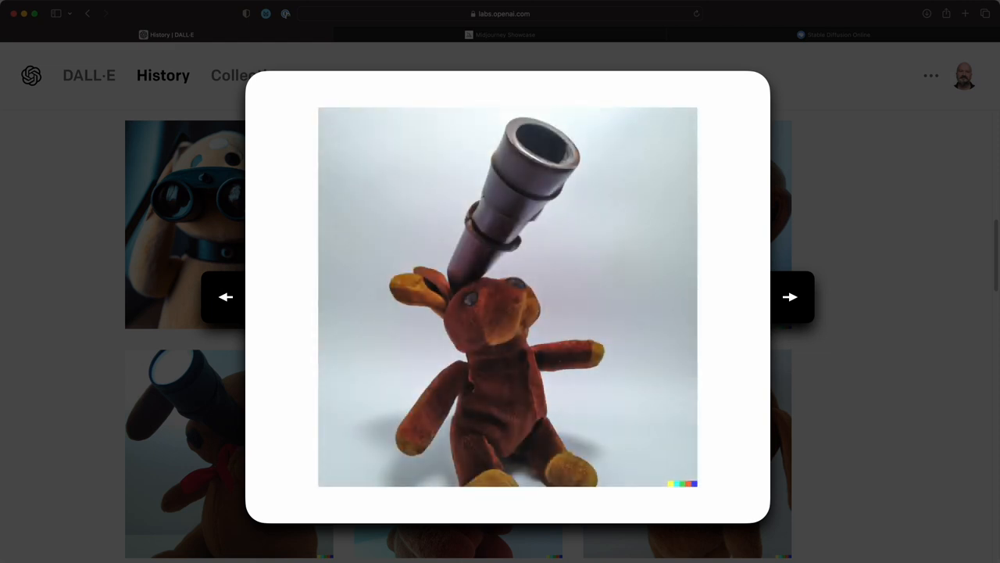
pyautogui.click(791, 297)
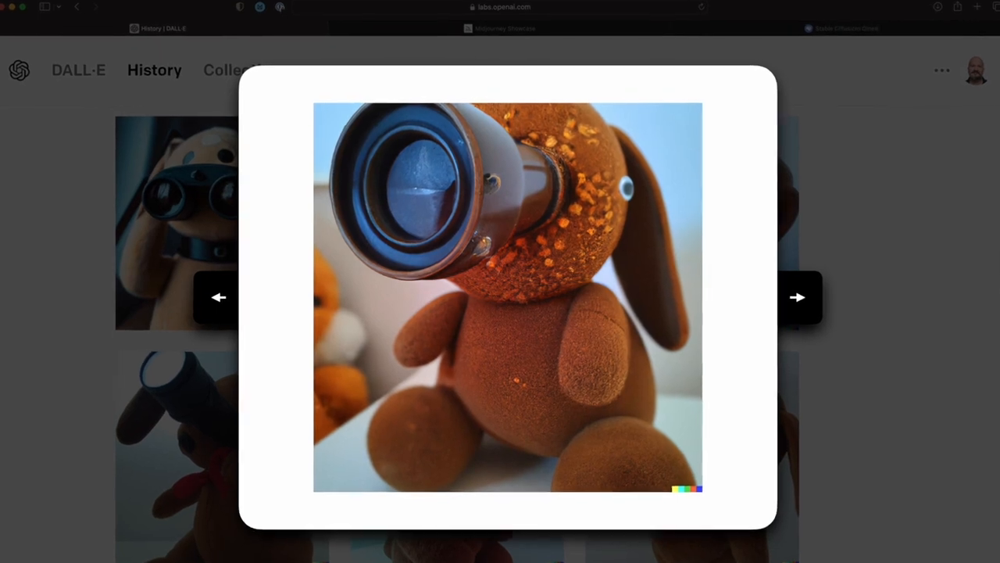